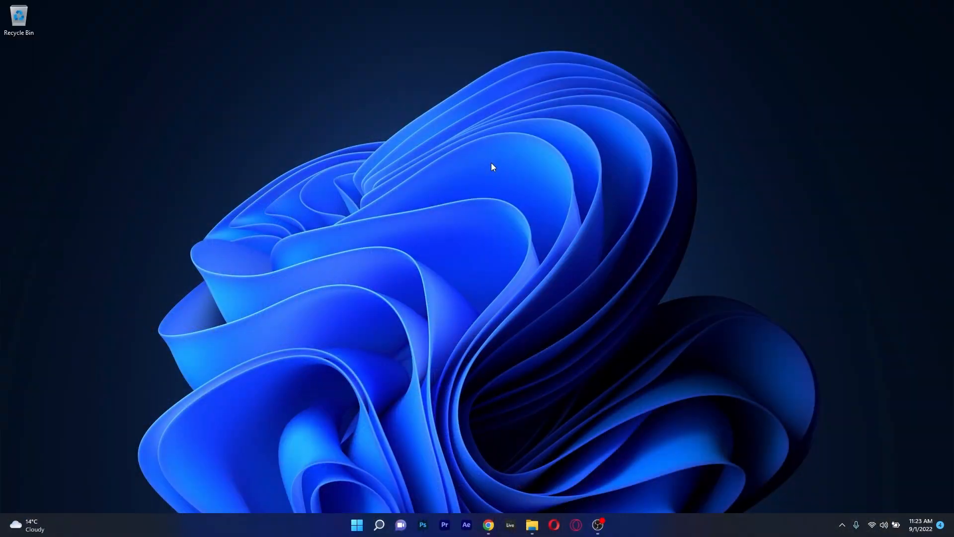
Launch Opera, load windowsreport.com, change the start page wallpaper, and open the Windows 12 article.
{"action": "left_click", "coordinate": [572, 524]}
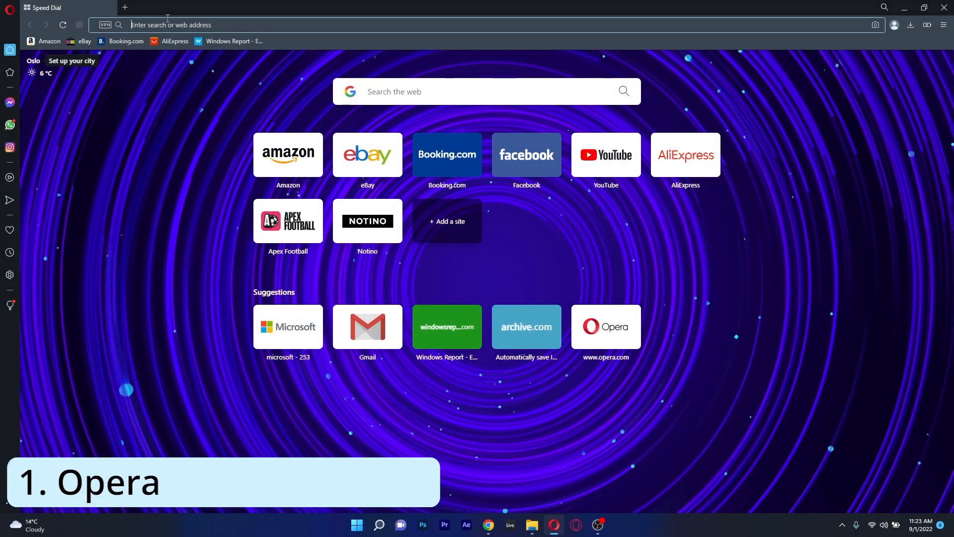
{"action": "type", "text": "windowsreport.com"}
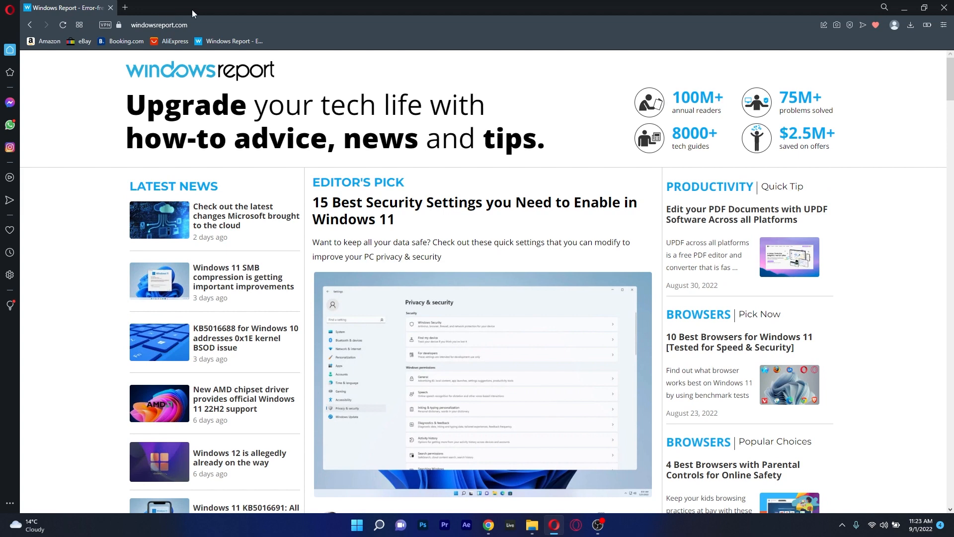
{"action": "scroll", "scroll_direction": "down", "scroll_amount": 3}
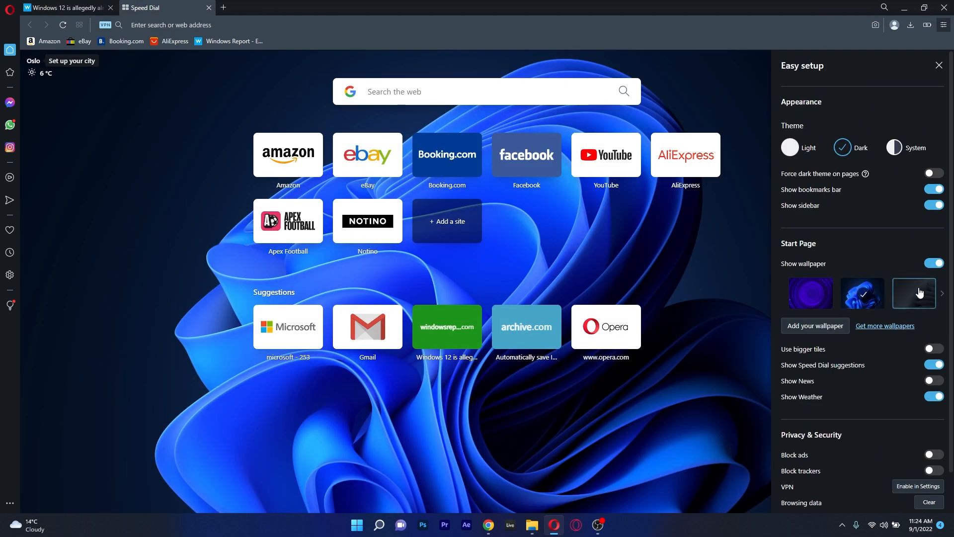
{"action": "left_click", "coordinate": [810, 293]}
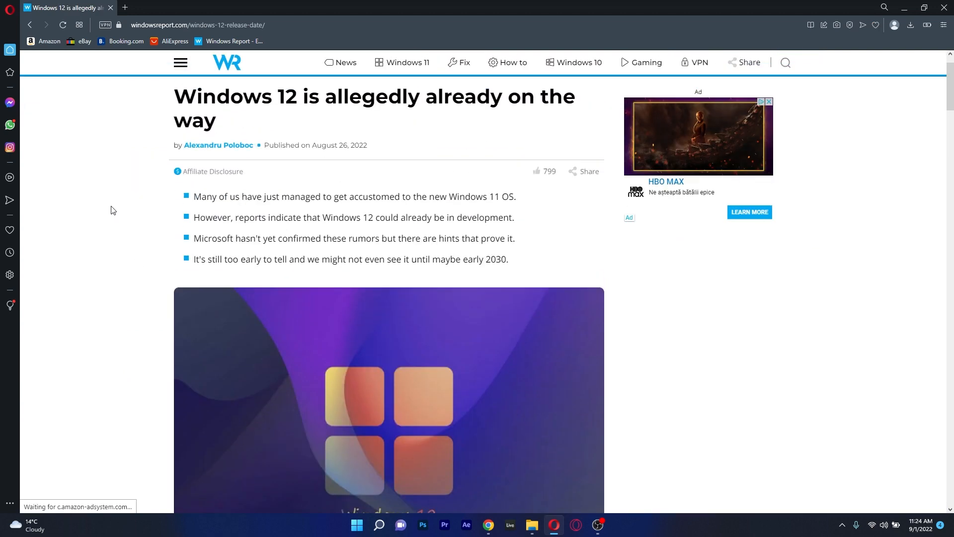
Turn on Opera's built-in VPN until it shows as protected.
{"action": "left_click", "coordinate": [104, 25]}
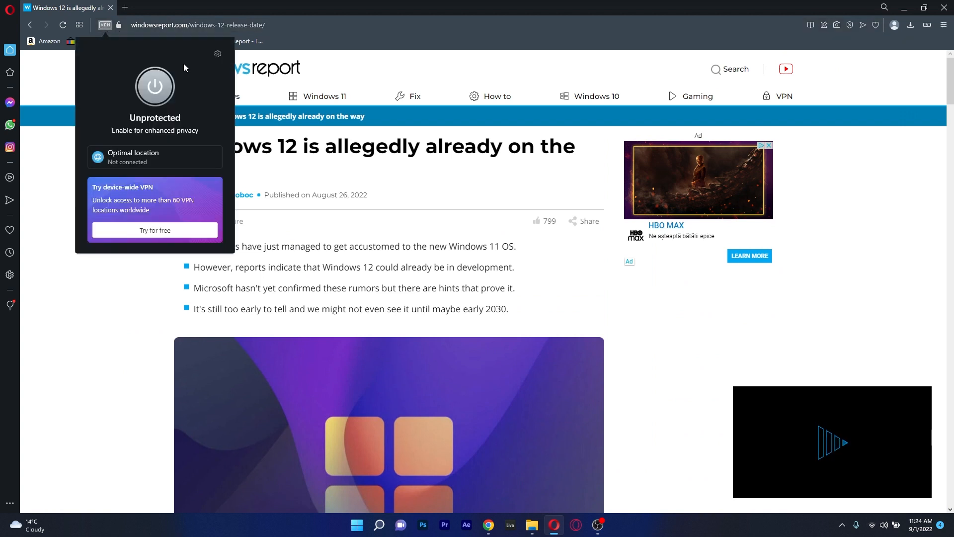
{"action": "left_click", "coordinate": [154, 86]}
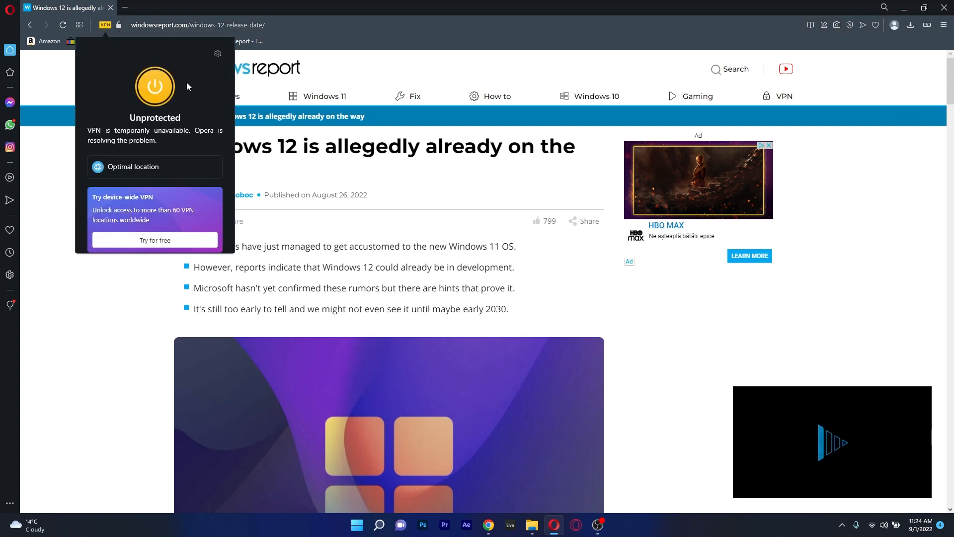
{"action": "left_click", "coordinate": [155, 86]}
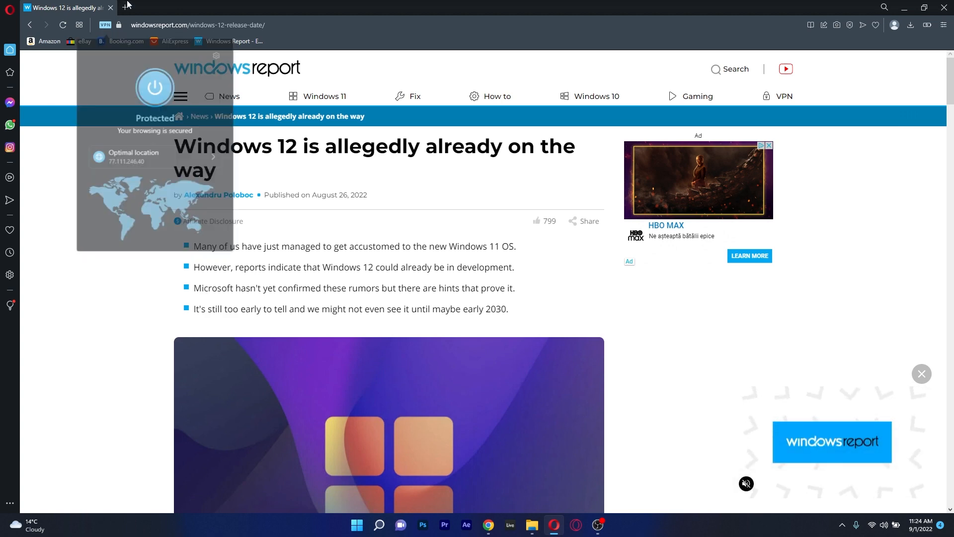
{"action": "left_click", "coordinate": [155, 87]}
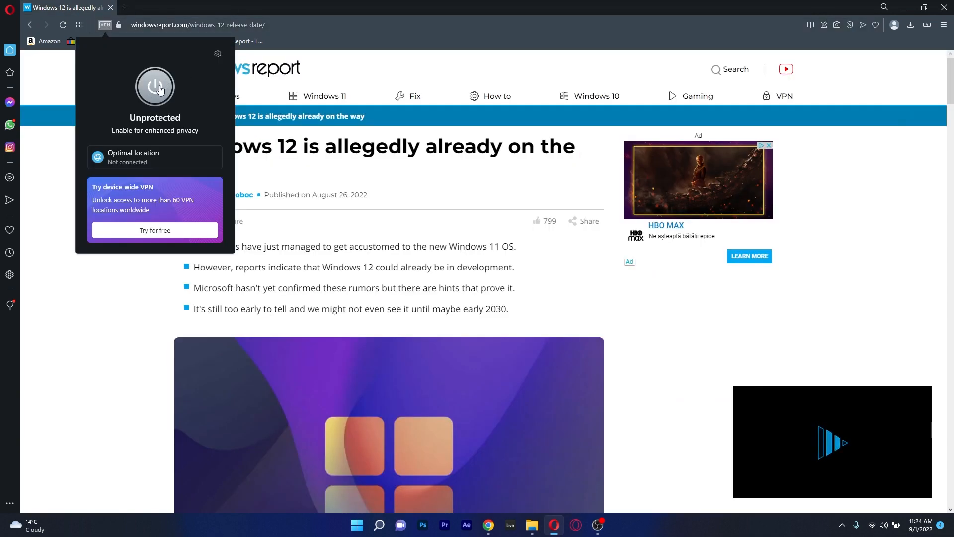
{"action": "left_click", "coordinate": [155, 86]}
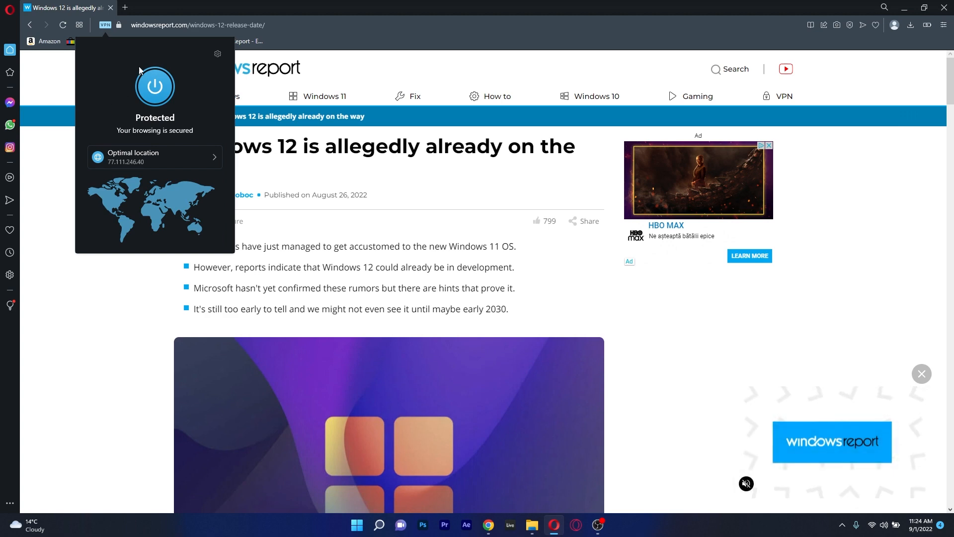
Set the Speed Dial wallpaper to the blue Windows bloom image.
{"action": "left_click", "coordinate": [127, 7]}
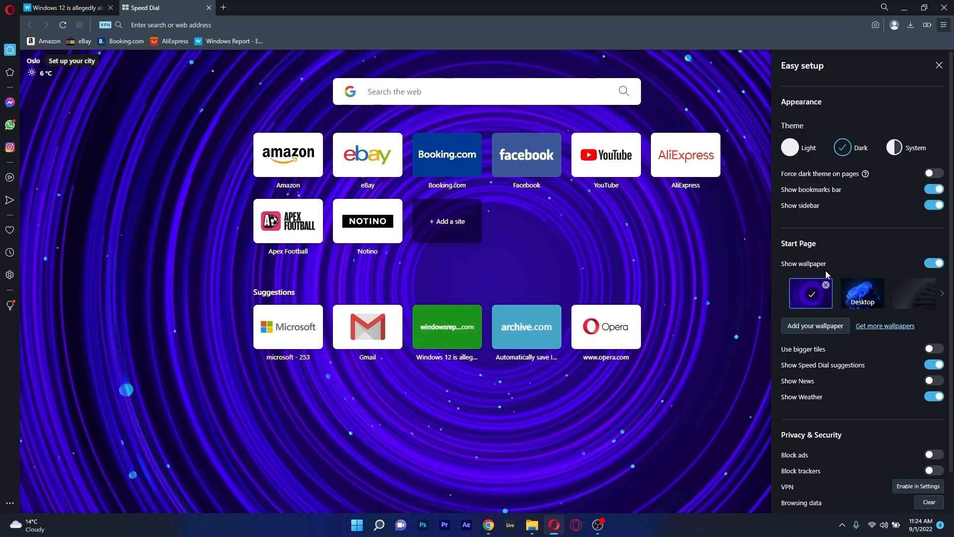
{"action": "left_click", "coordinate": [862, 292]}
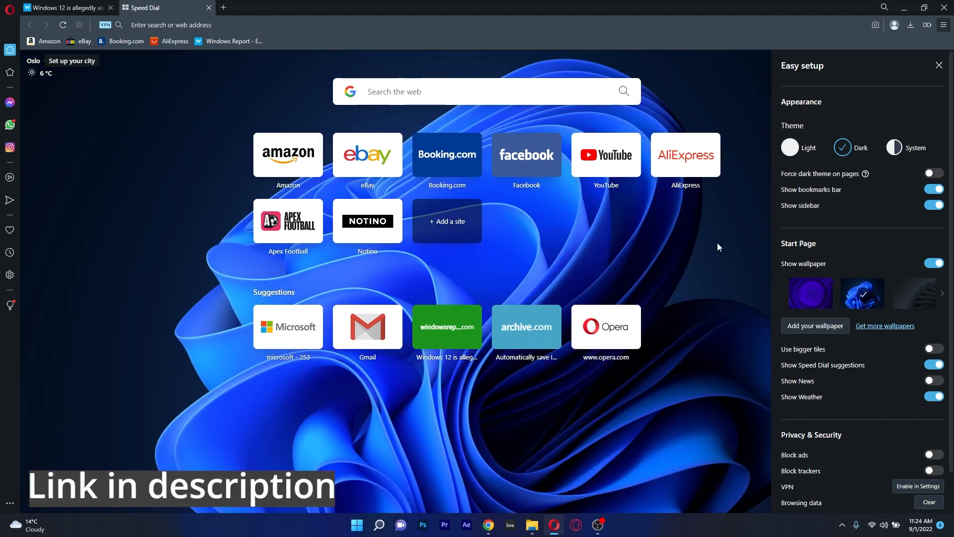
{"action": "left_click", "coordinate": [939, 65]}
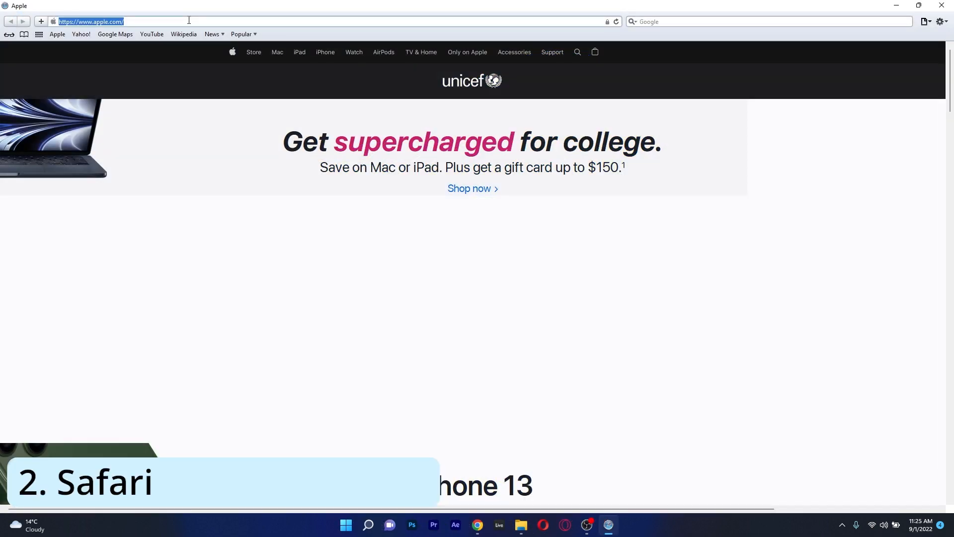
In Safari, browse BBC News and an Amazon gaming keyboard search from Popular bookmarks.
{"action": "type", "text": "windowsreport.com"}
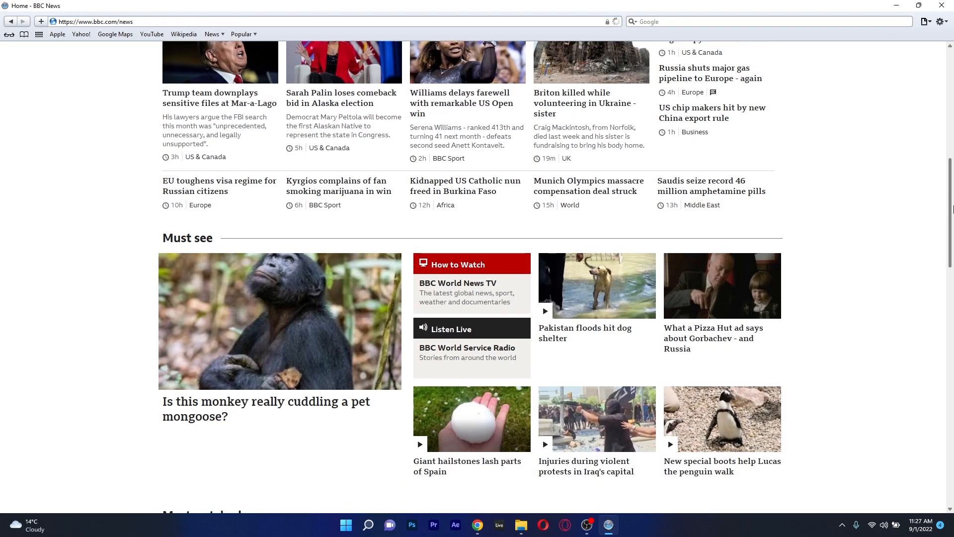
{"action": "scroll", "scroll_direction": "down", "scroll_amount": 3}
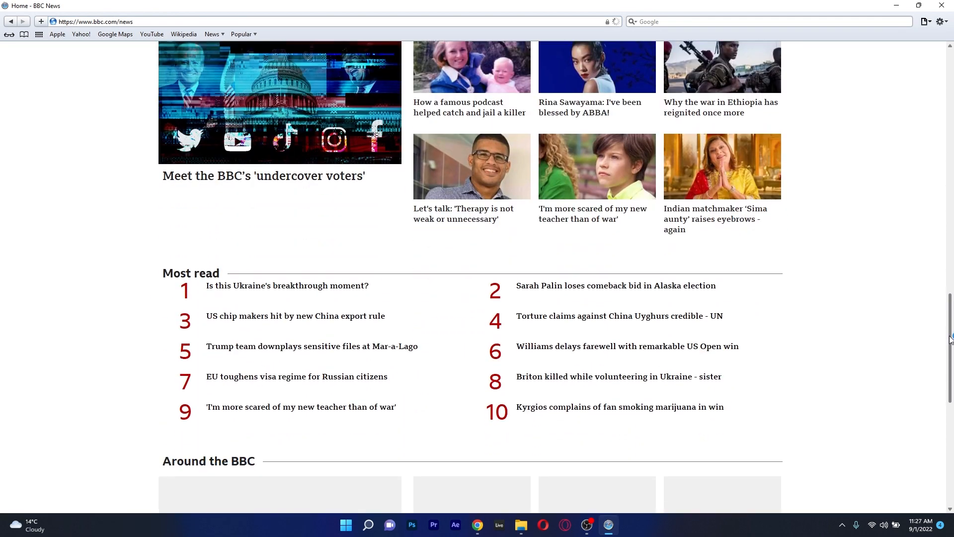
{"action": "left_click", "coordinate": [242, 34]}
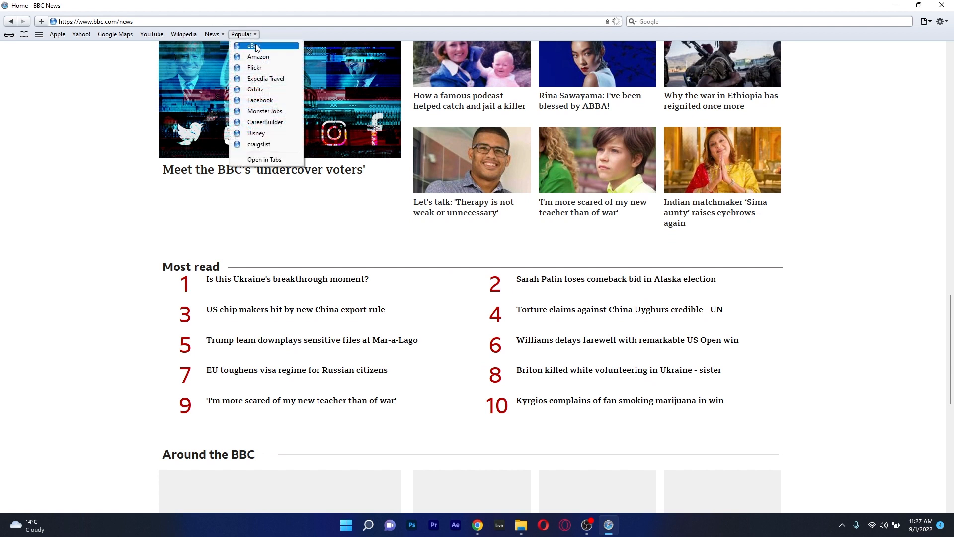
{"action": "mouse_move", "coordinate": [268, 126]}
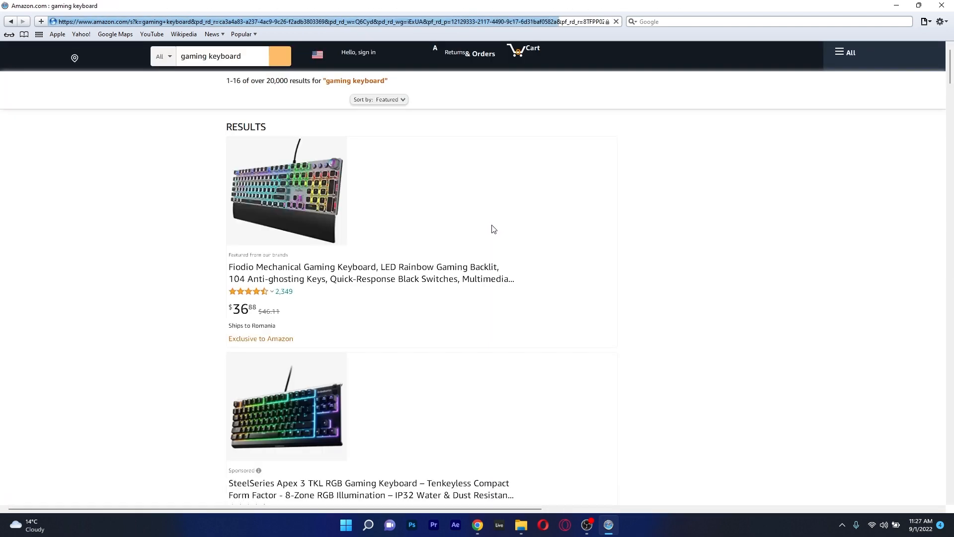
{"action": "scroll", "scroll_direction": "down", "scroll_amount": 3}
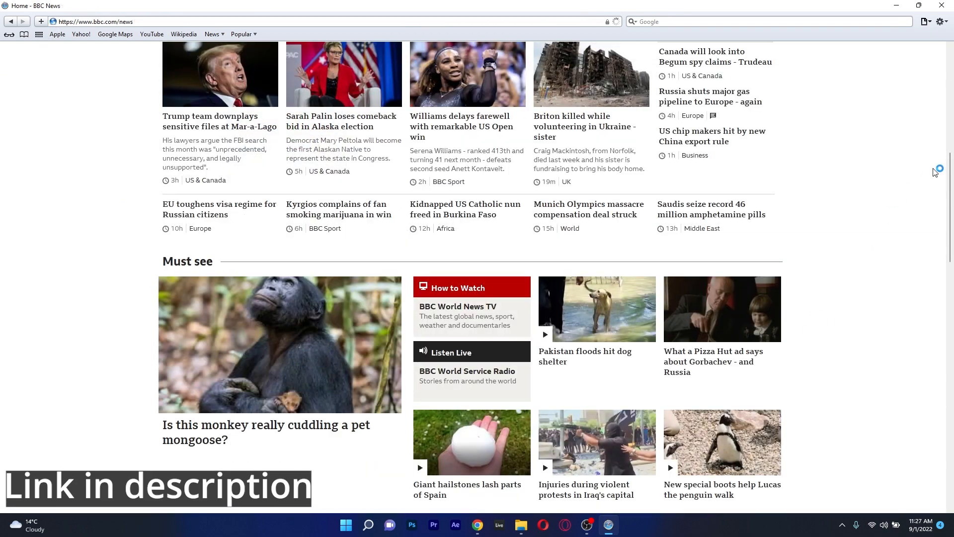
{"action": "scroll", "scroll_direction": "down", "scroll_amount": 3}
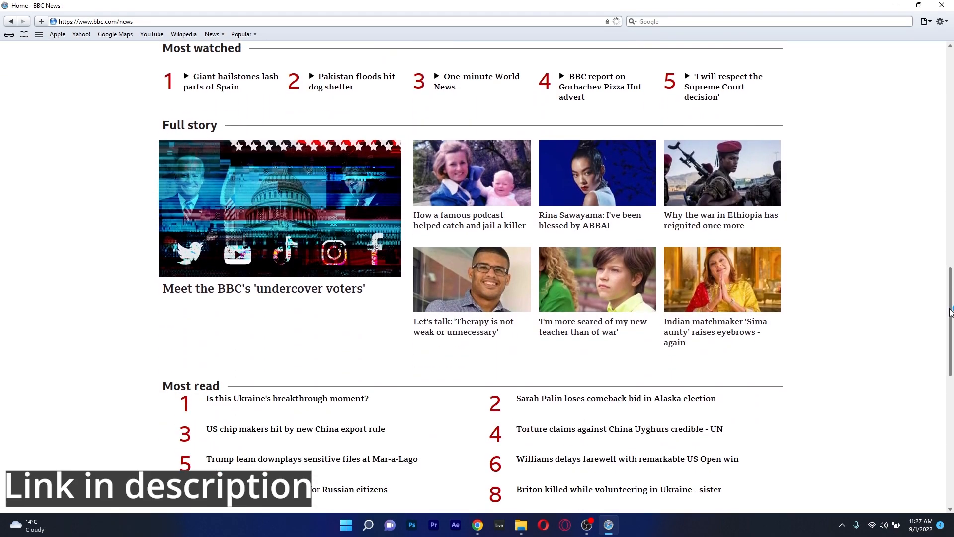
{"action": "left_click", "coordinate": [608, 525]}
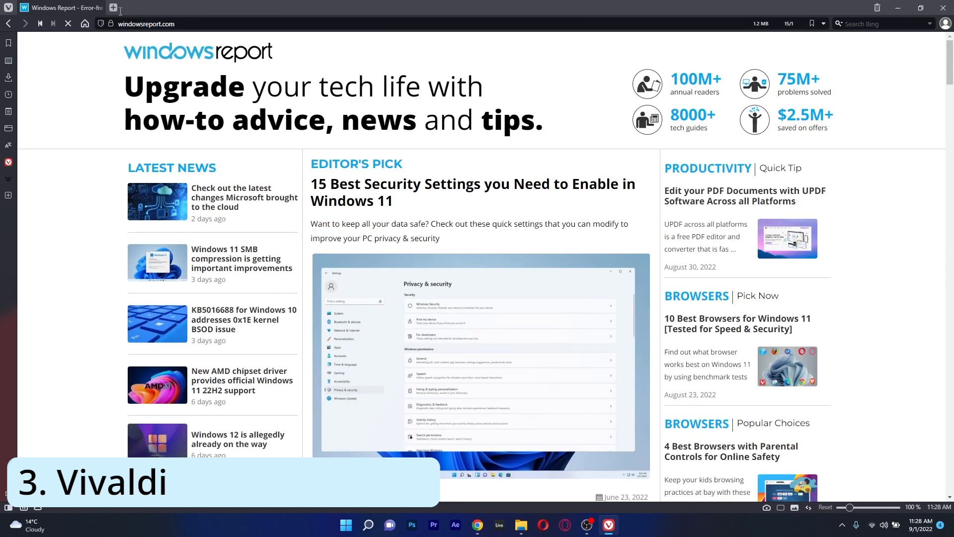
Open the Vivaldia game in a new tab and tile it beside Windows Report.
{"action": "left_click", "coordinate": [111, 7]}
{"action": "type", "text": "vivaldi://game"}
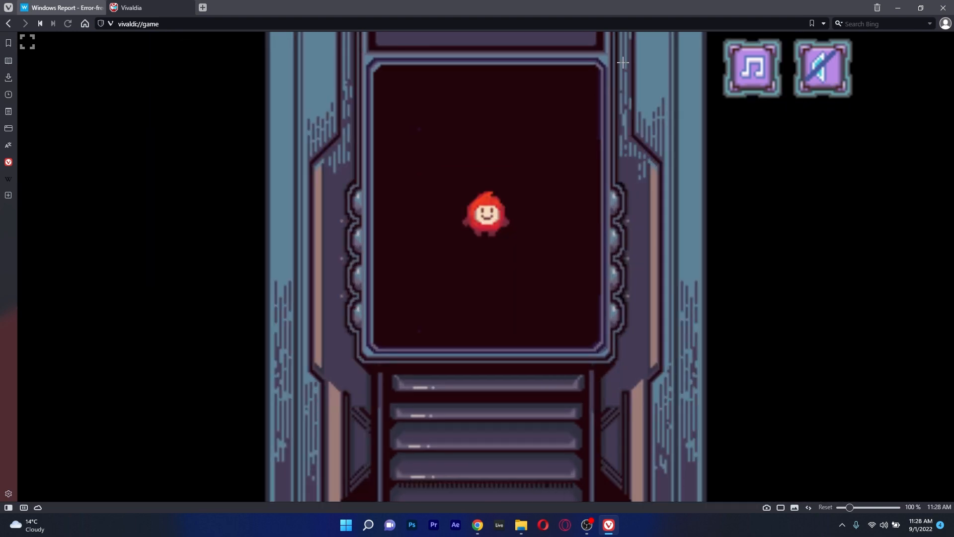
{"action": "right_click", "coordinate": [129, 7]}
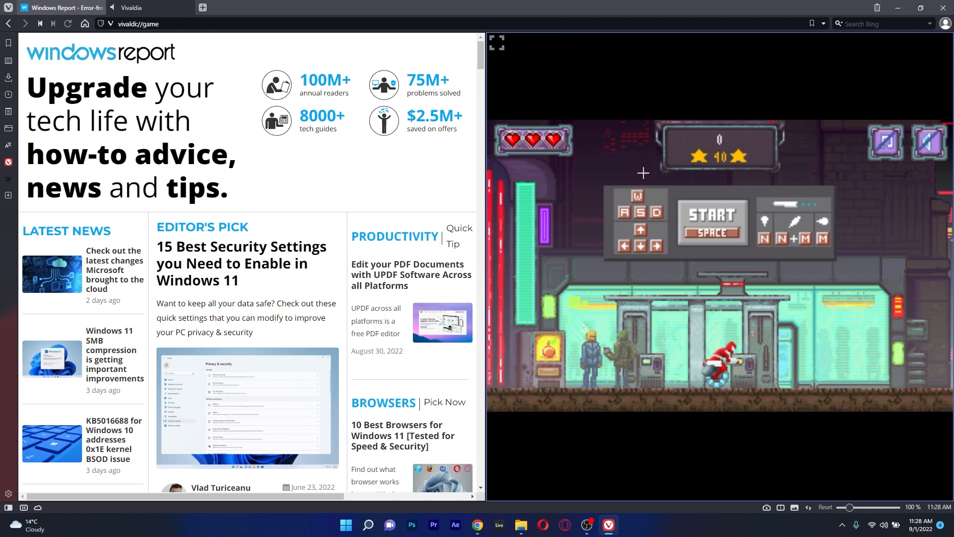
{"action": "scroll", "scroll_direction": "down", "scroll_amount": 3}
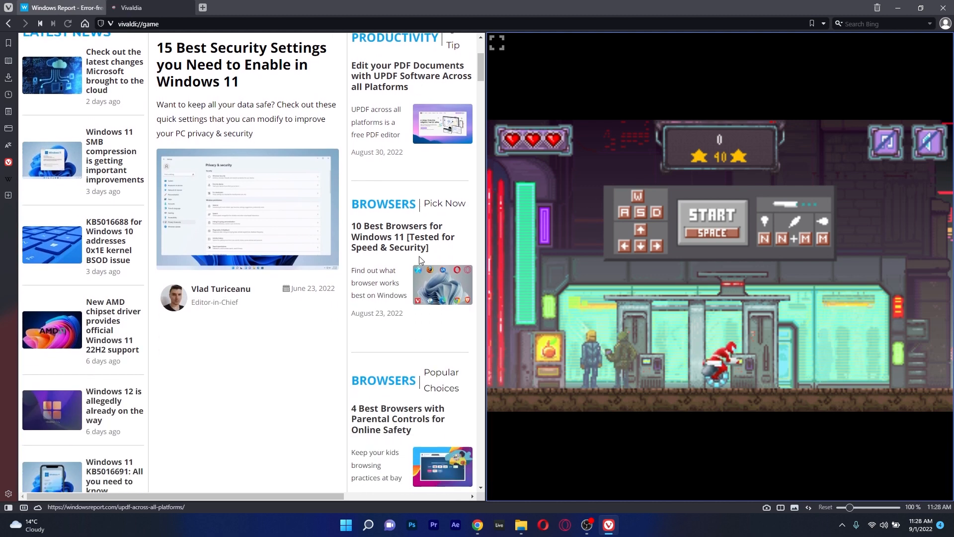
{"action": "scroll", "scroll_direction": "up", "scroll_amount": 3}
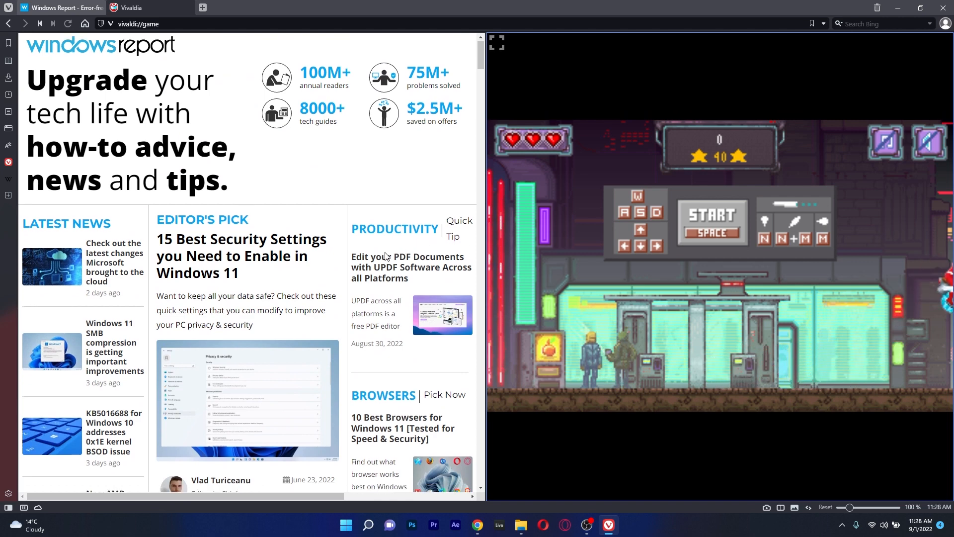
{"action": "scroll", "scroll_direction": "down", "scroll_amount": 3}
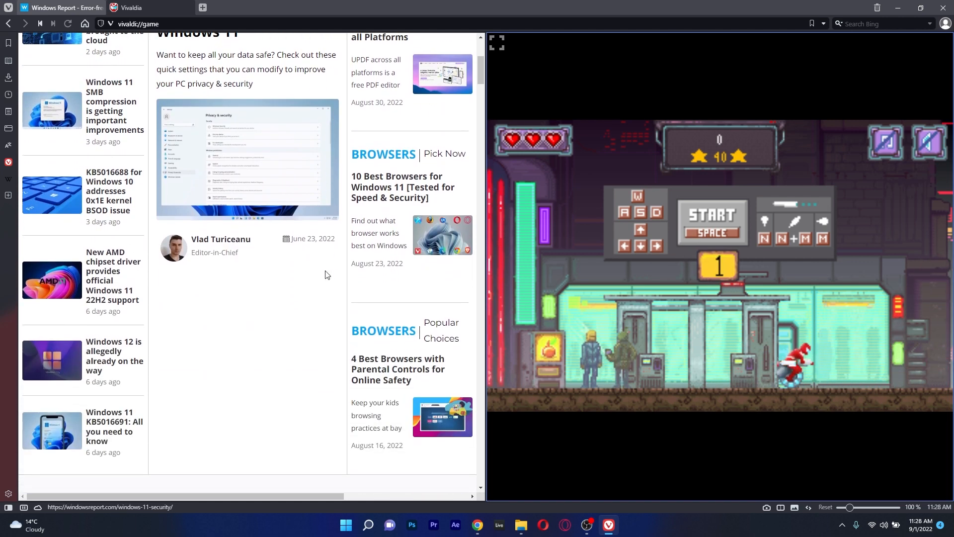
{"action": "scroll", "scroll_direction": "down", "scroll_amount": 3}
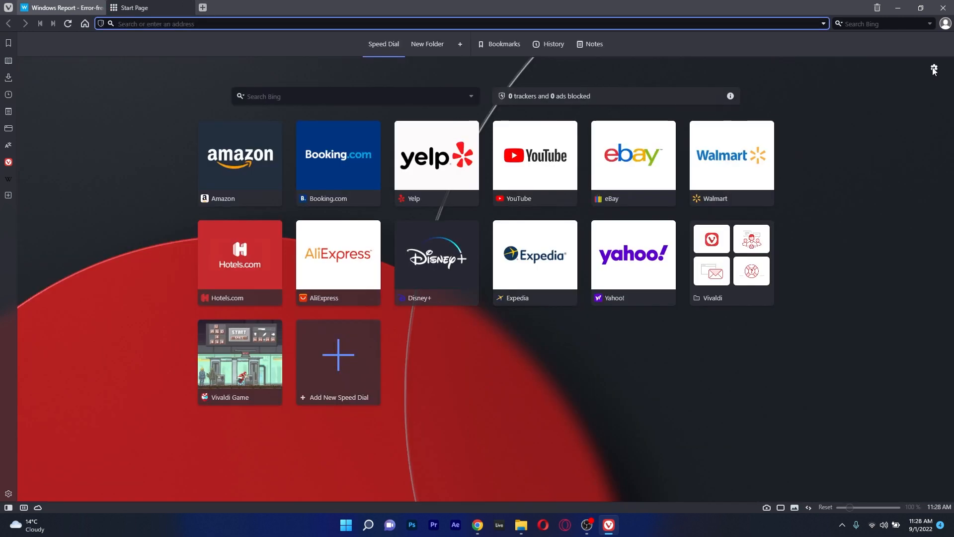
Choose a lighter Vivaldi start page background, then return to the Windows Report tab.
{"action": "left_click", "coordinate": [934, 68]}
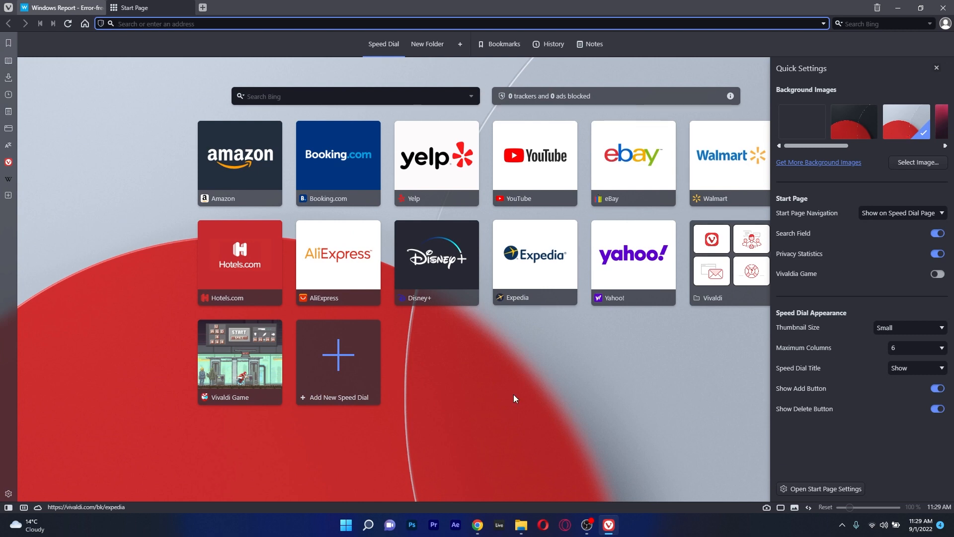
{"action": "left_click", "coordinate": [65, 8]}
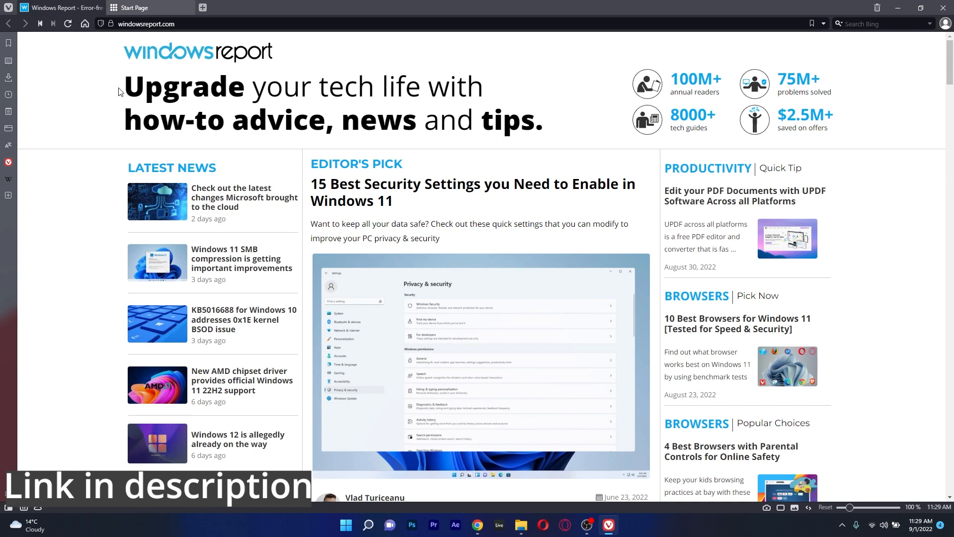
{"action": "scroll", "scroll_direction": "down", "scroll_amount": 3}
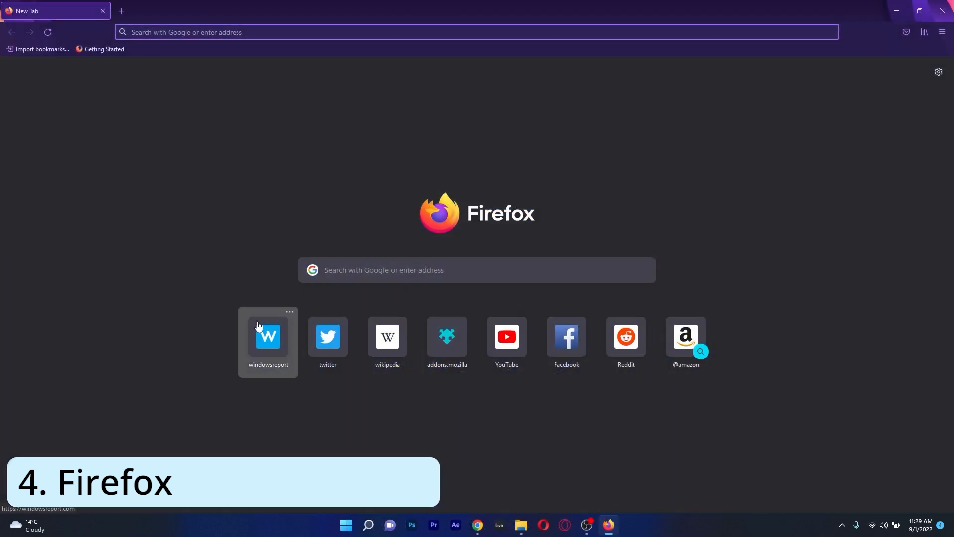
Open the windowsreport shortcut tile from Firefox's new tab page.
{"action": "left_click", "coordinate": [267, 337]}
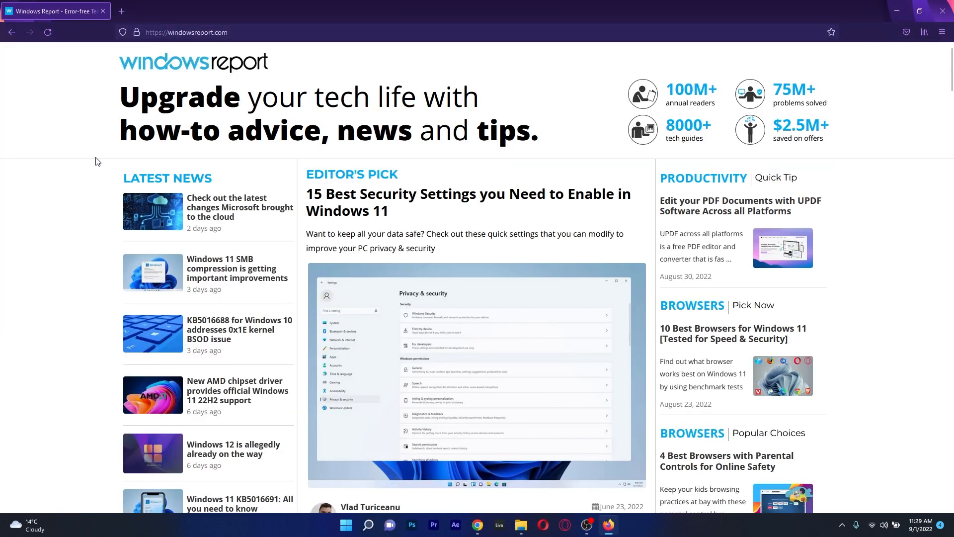
{"action": "scroll", "scroll_direction": "down", "scroll_amount": 3}
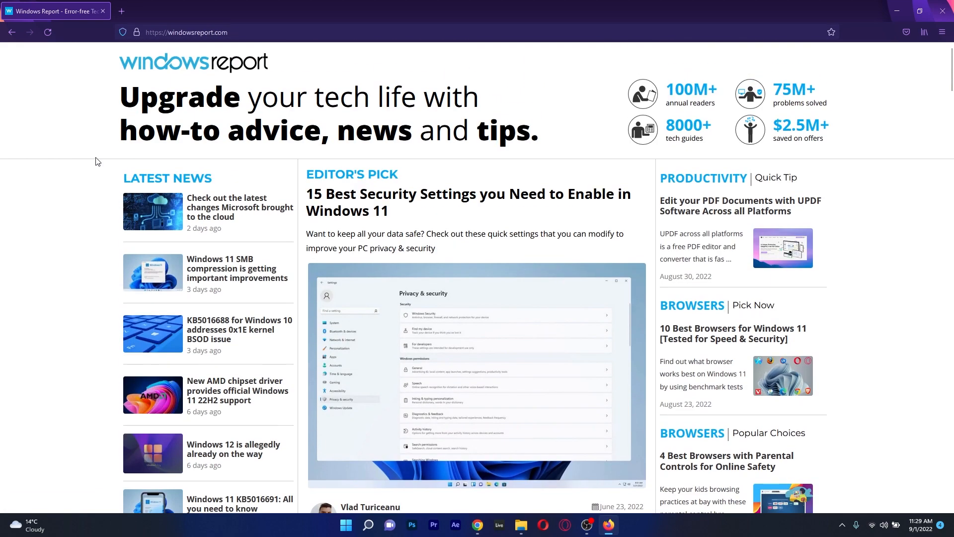
View the Alpenglow theme in Firefox's Add-ons and Themes manager, then close Firefox.
{"action": "left_click", "coordinate": [120, 10]}
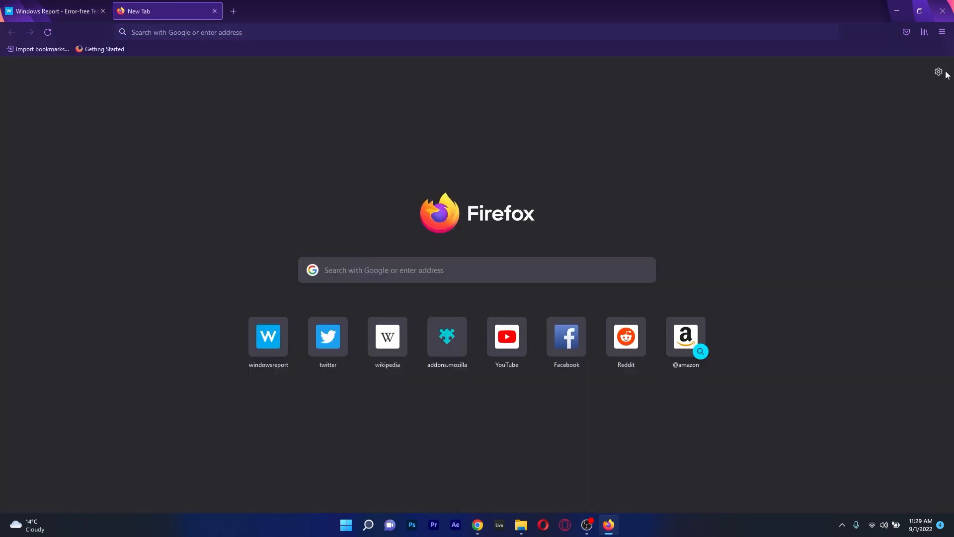
{"action": "left_click", "coordinate": [938, 72]}
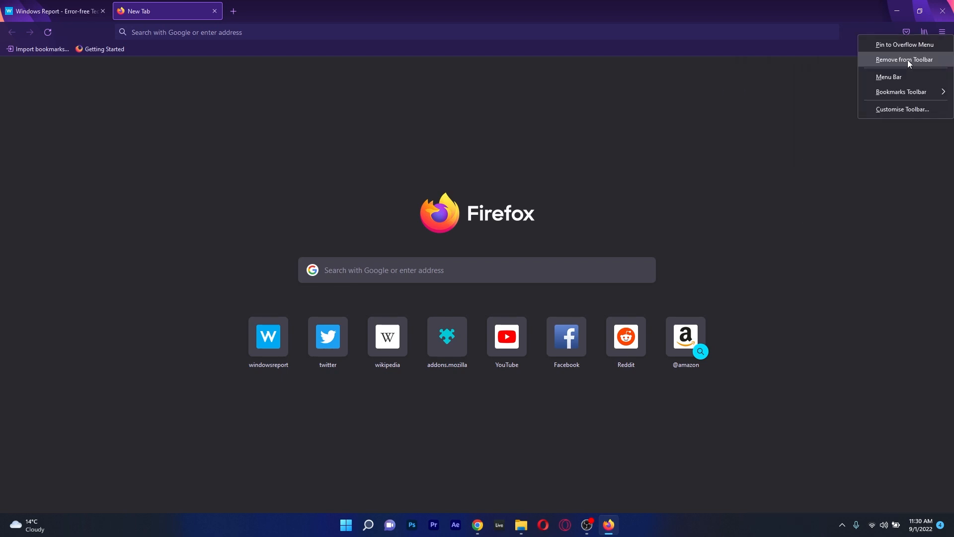
{"action": "left_click", "coordinate": [903, 109]}
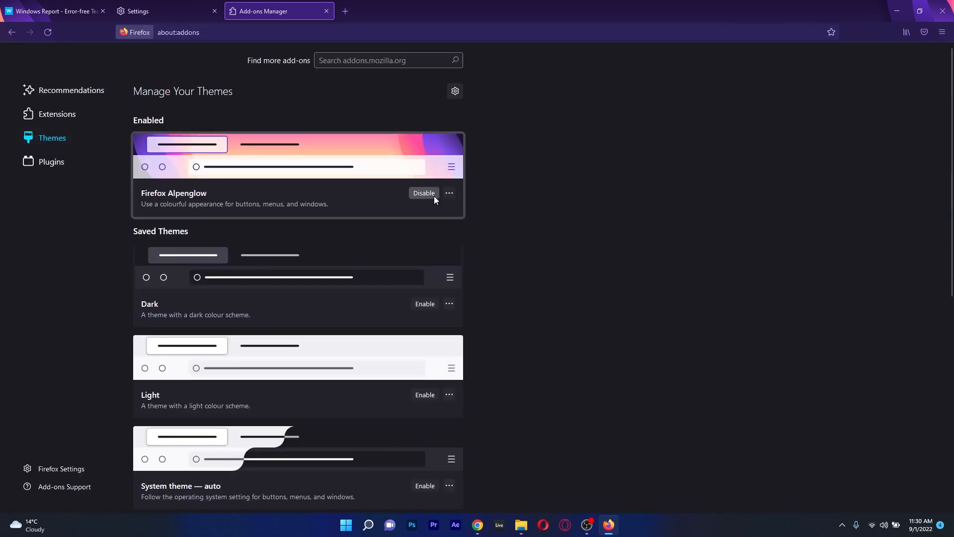
{"action": "left_click", "coordinate": [424, 395]}
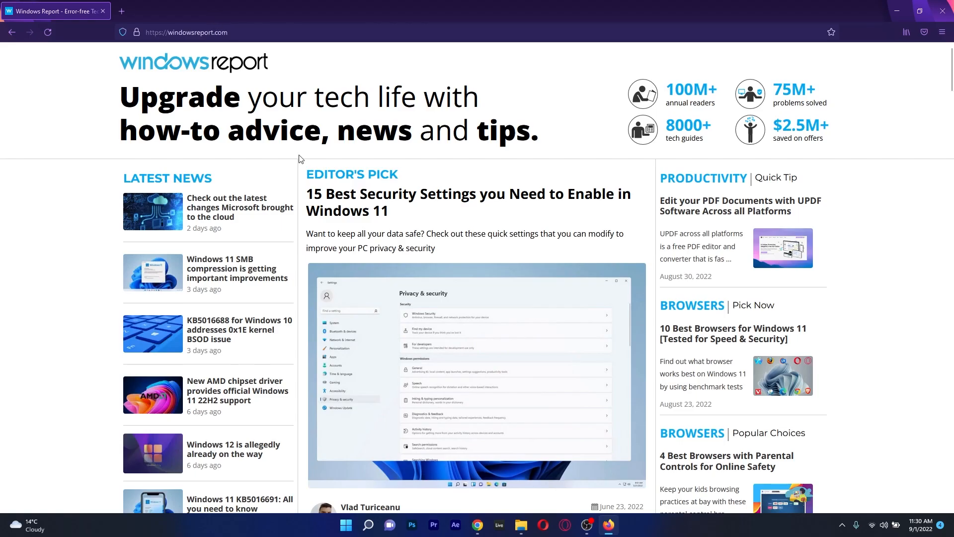
{"action": "scroll", "scroll_direction": "down", "scroll_amount": 3}
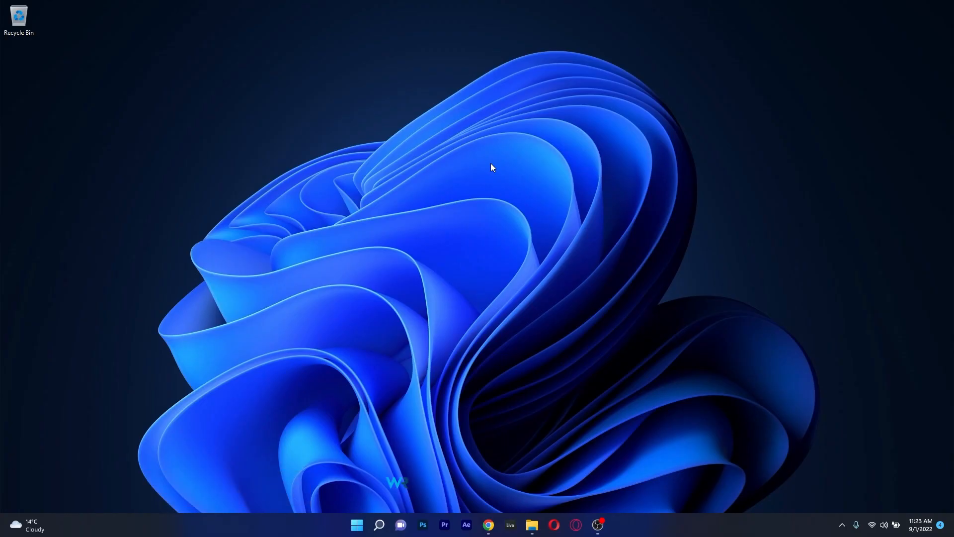
Launch Chrome, scroll Windows Report's homepage, and open a new Google tab.
{"action": "left_click", "coordinate": [488, 524]}
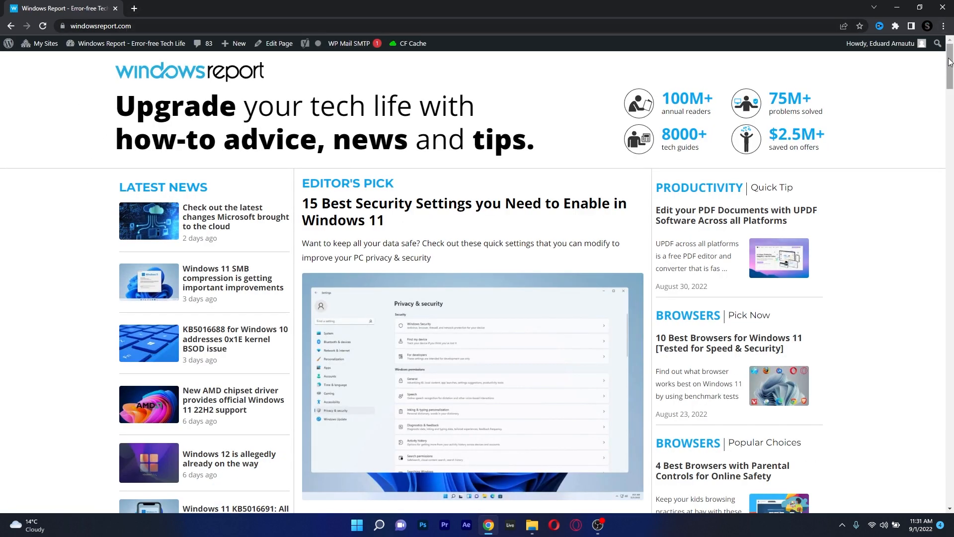
{"action": "scroll", "scroll_direction": "down", "scroll_amount": 3}
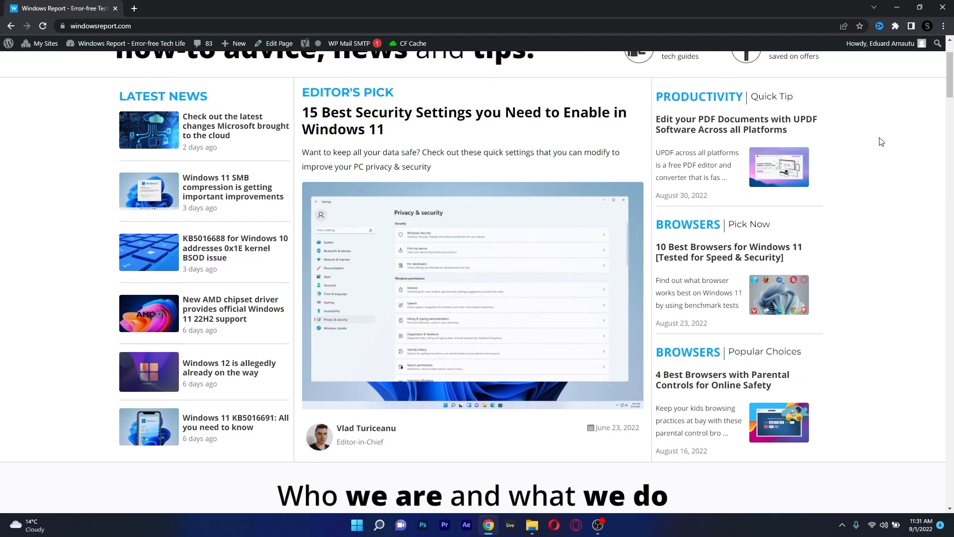
{"action": "left_click", "coordinate": [133, 9]}
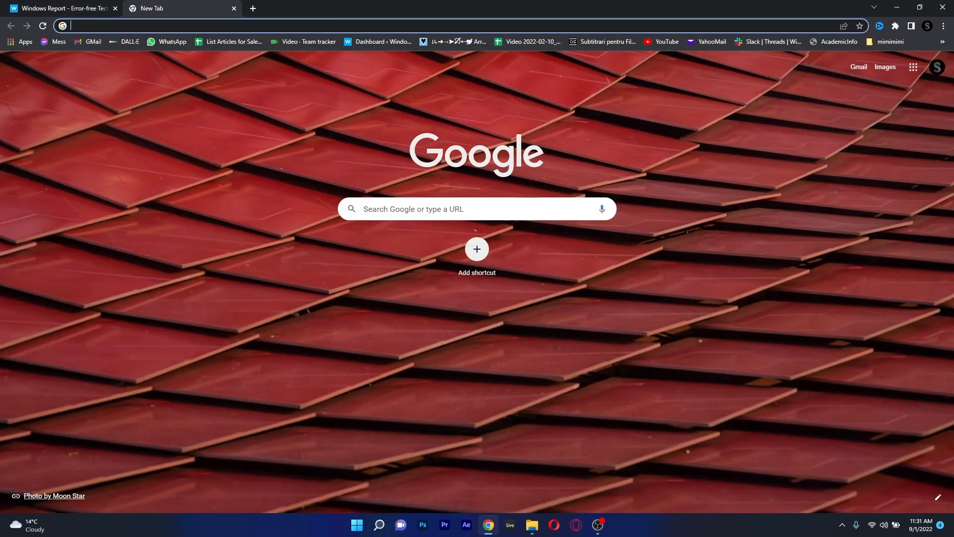
Set Chrome's new tab background to the black-and-white spiky photo and return to Windows Report.
{"action": "left_click", "coordinate": [621, 238]}
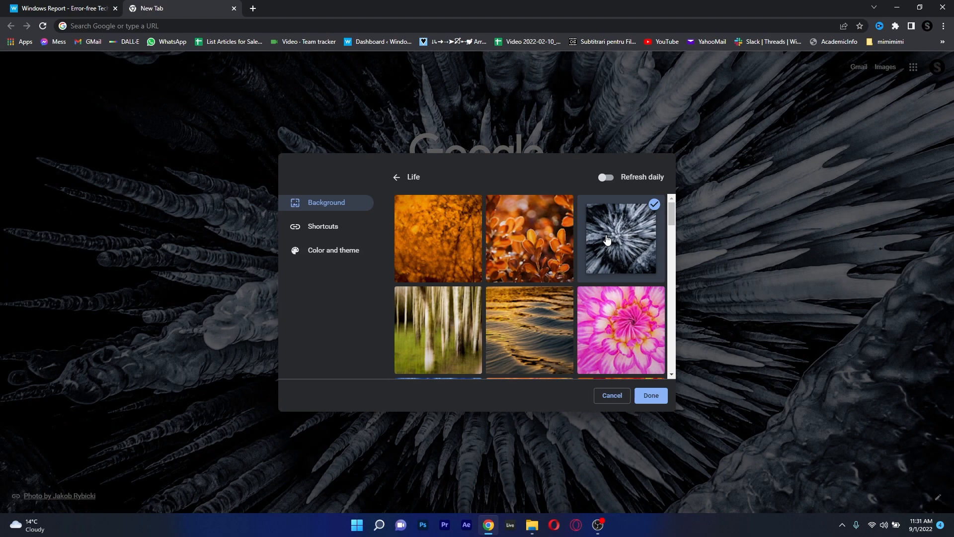
{"action": "left_click", "coordinate": [333, 250]}
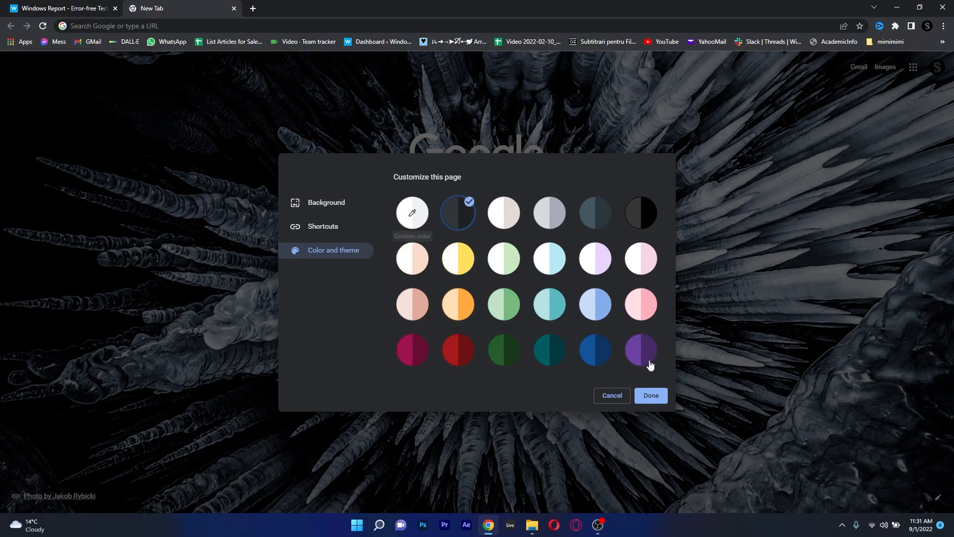
{"action": "left_click", "coordinate": [651, 395]}
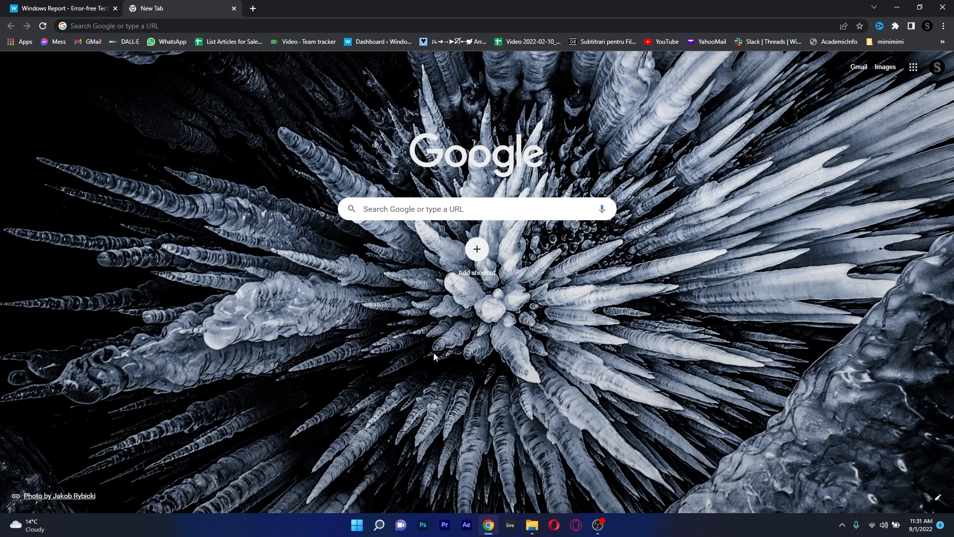
{"action": "left_click", "coordinate": [60, 8]}
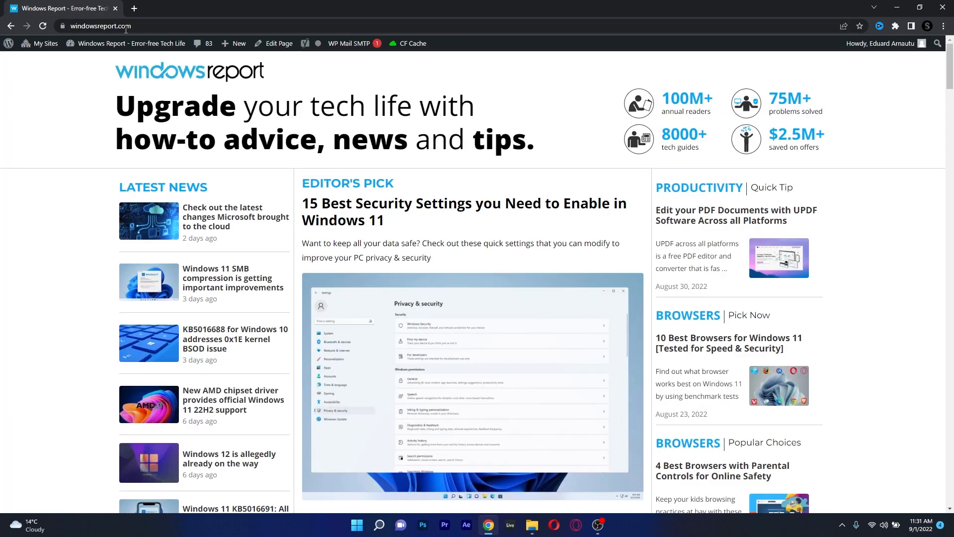
Scroll the Windows Report page down and back up.
{"action": "scroll", "scroll_direction": "down", "scroll_amount": 3}
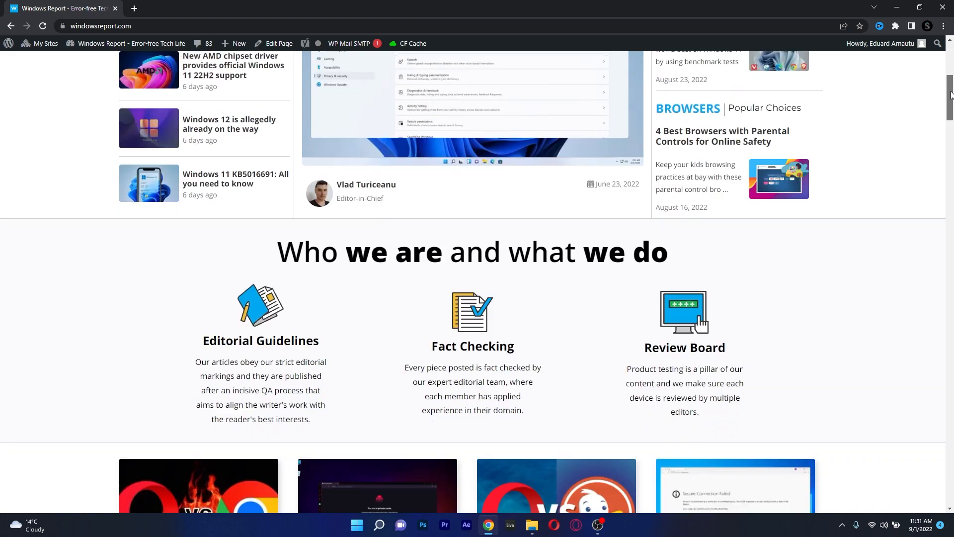
{"action": "scroll", "scroll_direction": "up", "scroll_amount": 3}
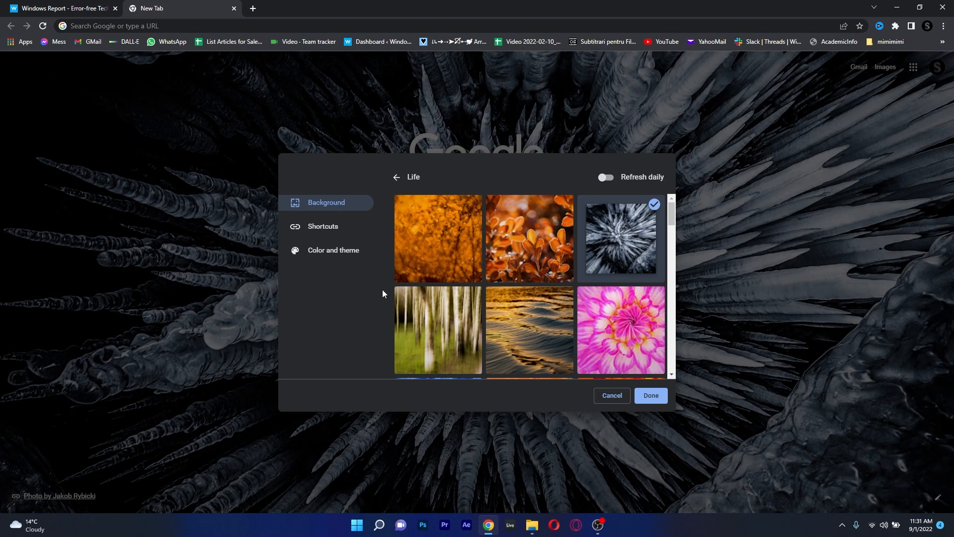
Keep Chrome's dark colour theme with the spiky photo, then return to the Windows Report tab.
{"action": "left_click", "coordinate": [333, 250]}
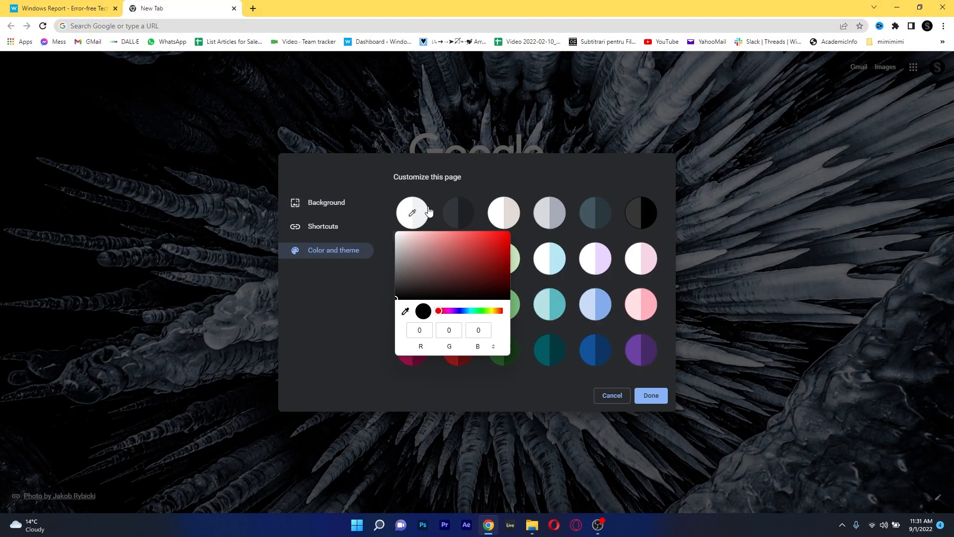
{"action": "left_click", "coordinate": [458, 212]}
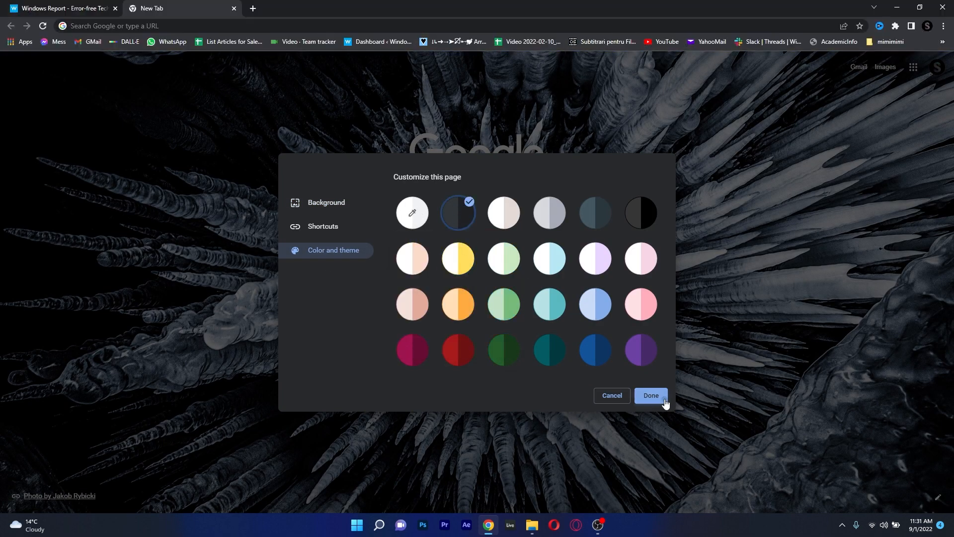
{"action": "left_click", "coordinate": [651, 396]}
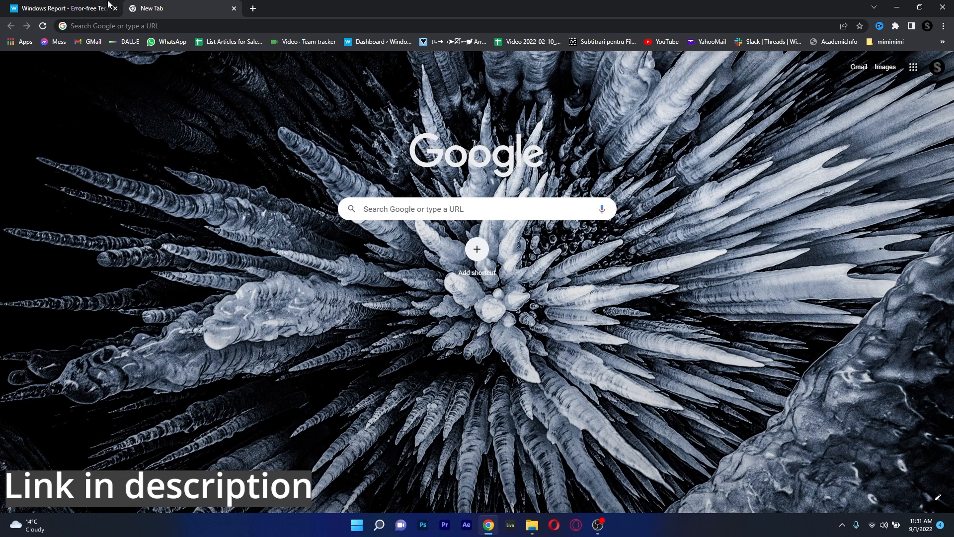
{"action": "left_click", "coordinate": [60, 9]}
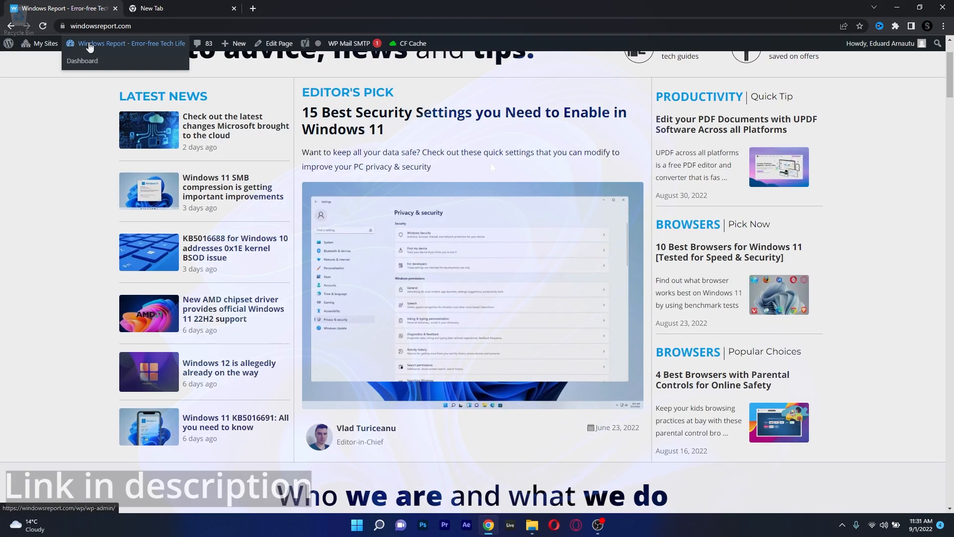